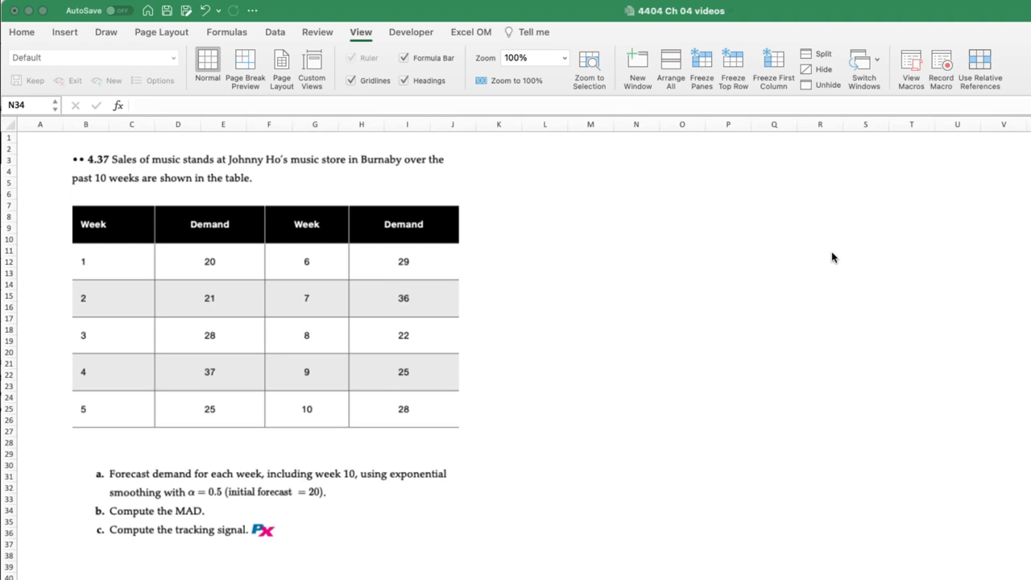
Show the Excel OM add-in's forecasting commands on the ribbon
left_click(471, 32)
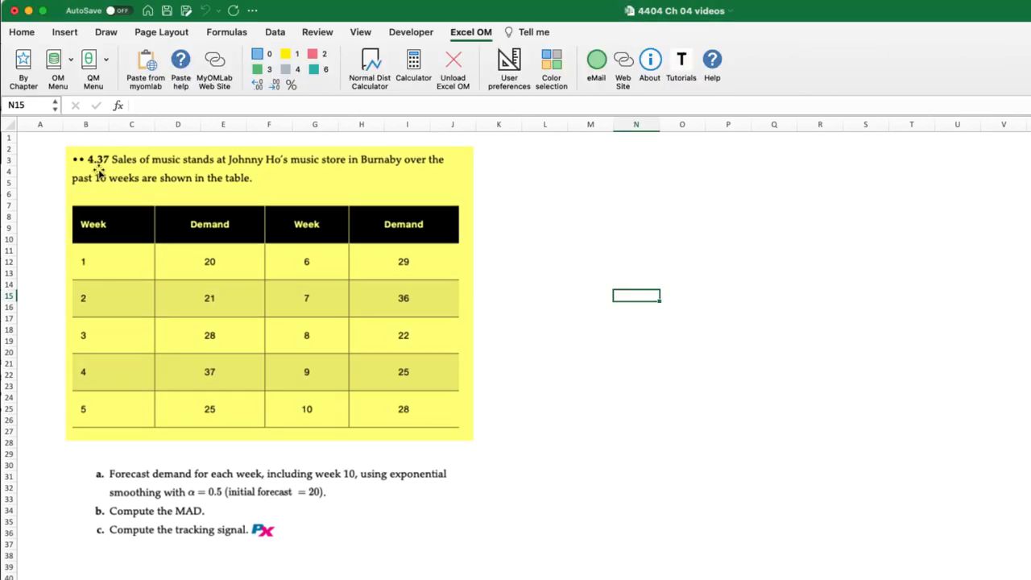
mouse_move(100, 170)
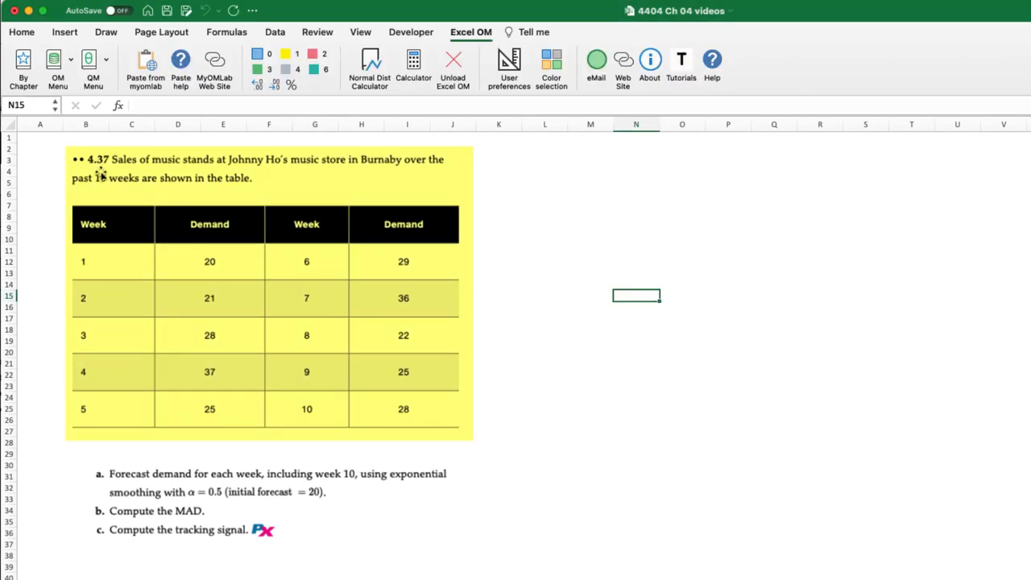
mouse_move(672, 406)
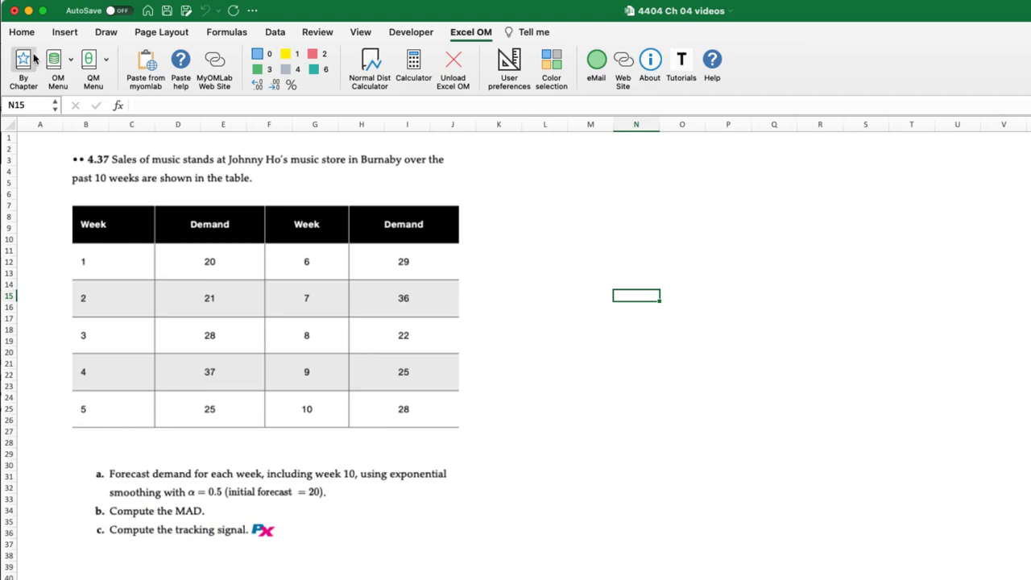
Create an exponential smoothing worksheet for 10 Week periods with a tracking signal section
left_click(23, 68)
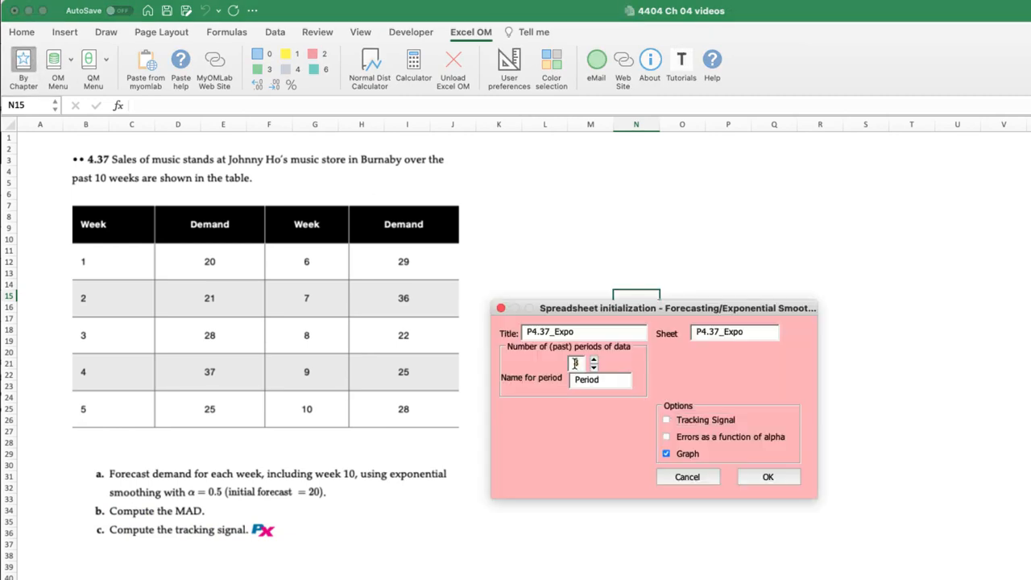
type("10")
left_click(601, 379)
type("Week")
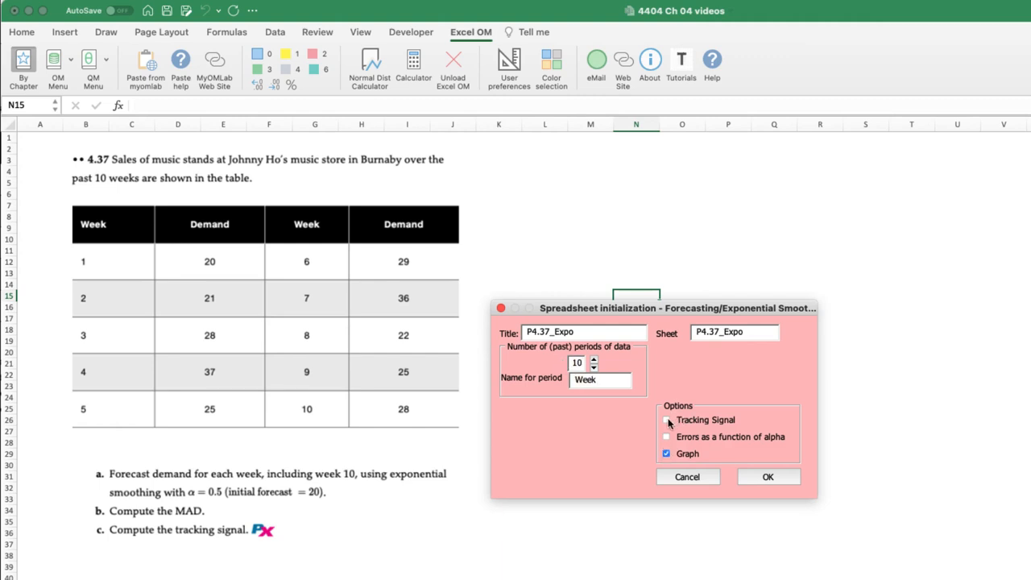
left_click(668, 419)
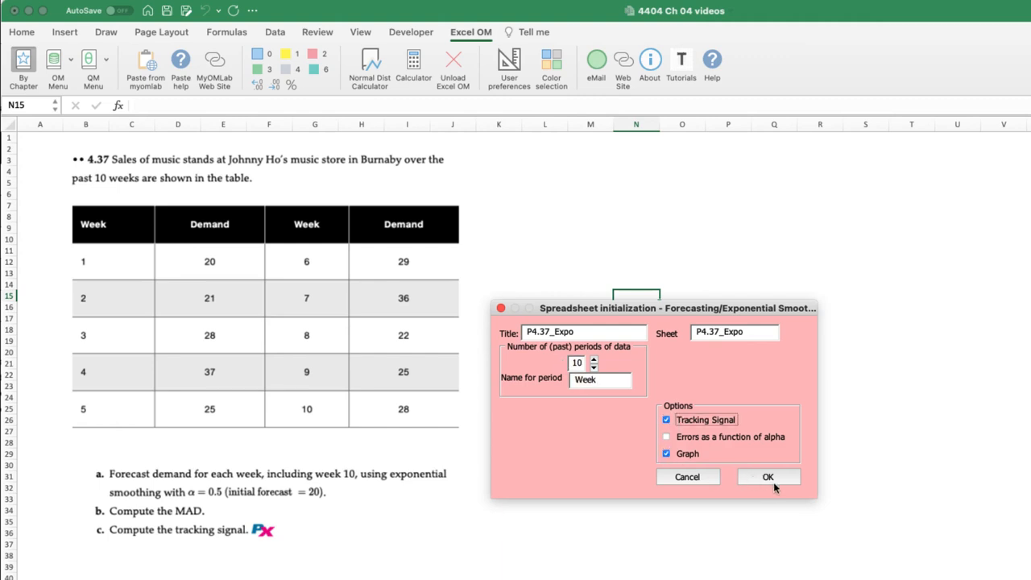
left_click(767, 477)
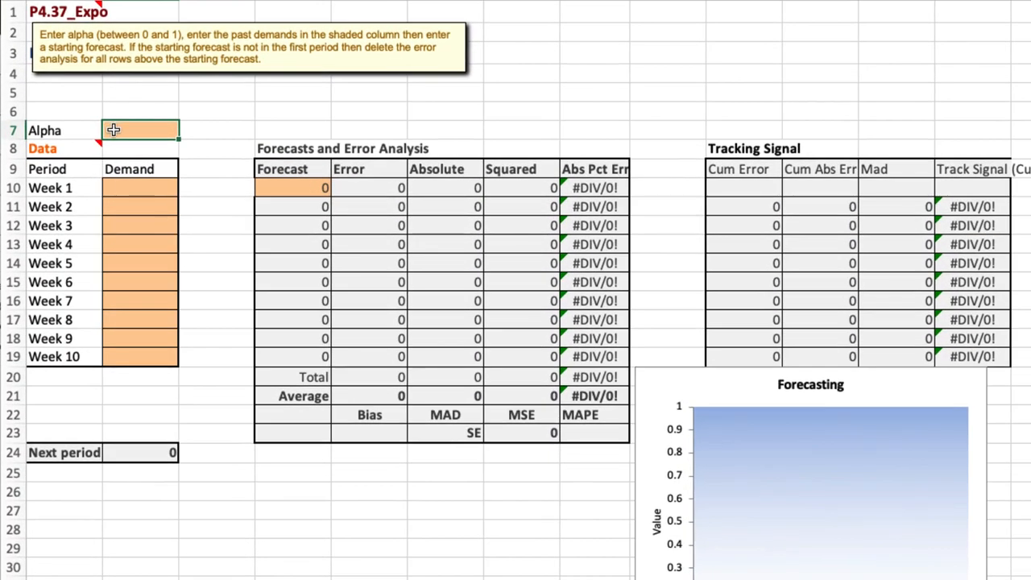
Enter alpha 0.5 and the ten weekly demand values so forecasts and errors fill in
type("0.5")
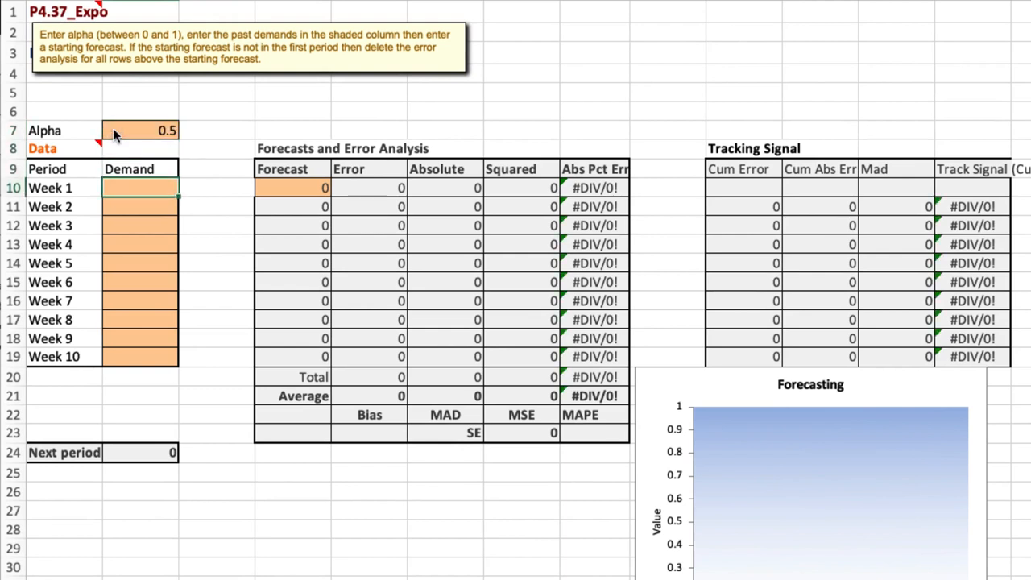
type("21")
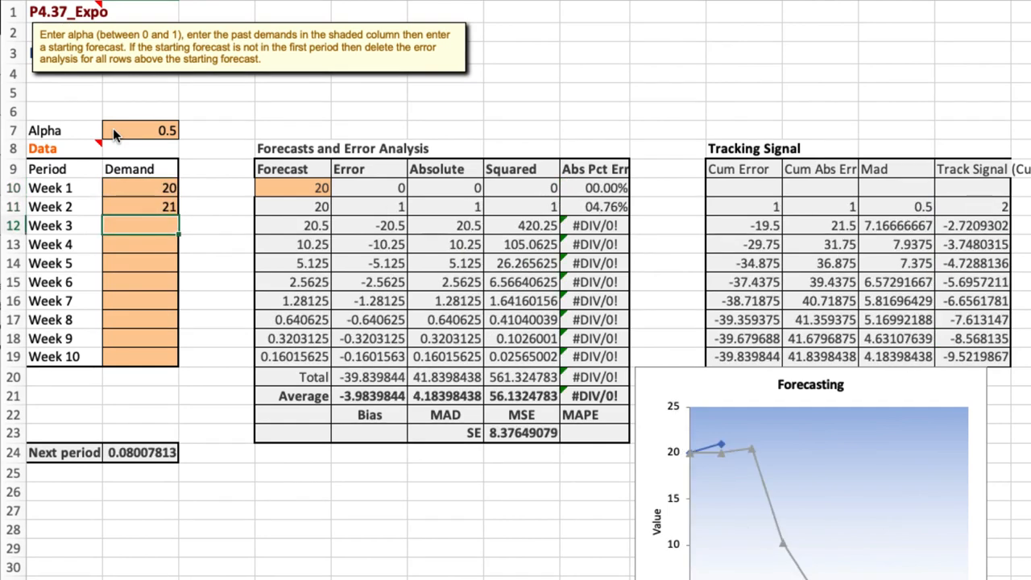
type("28")
left_click(140, 282)
type("29")
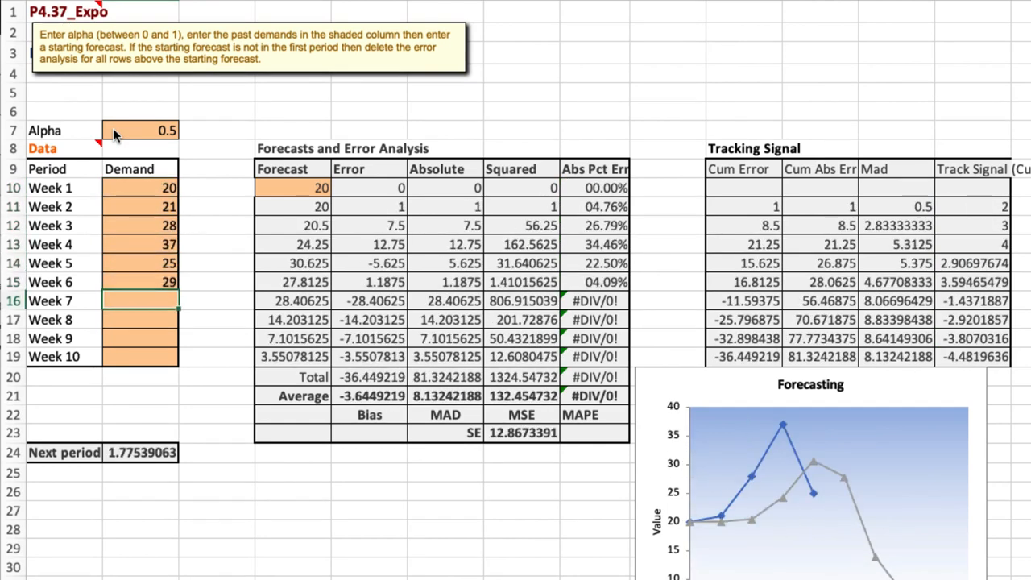
type("2")
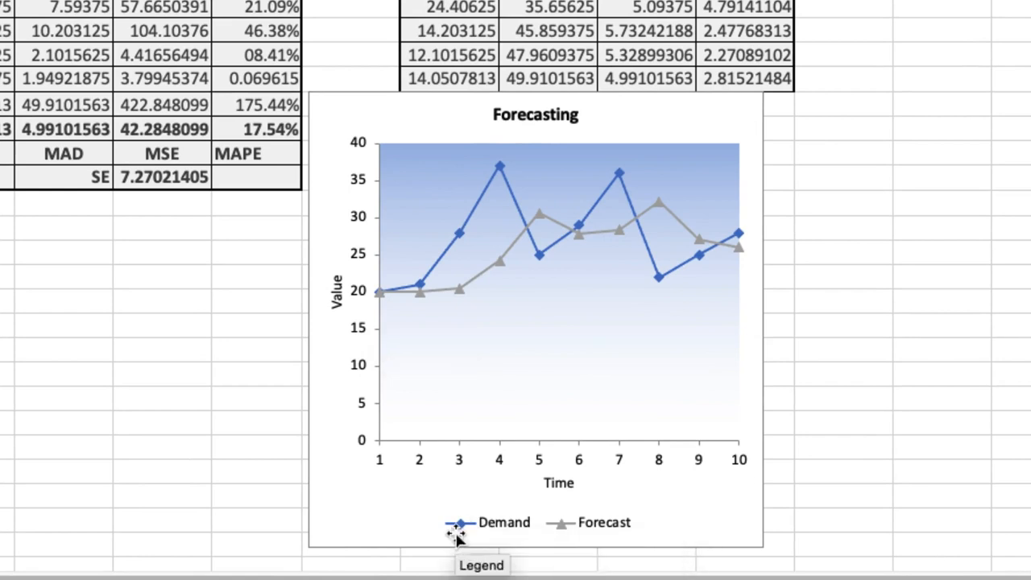
mouse_move(573, 522)
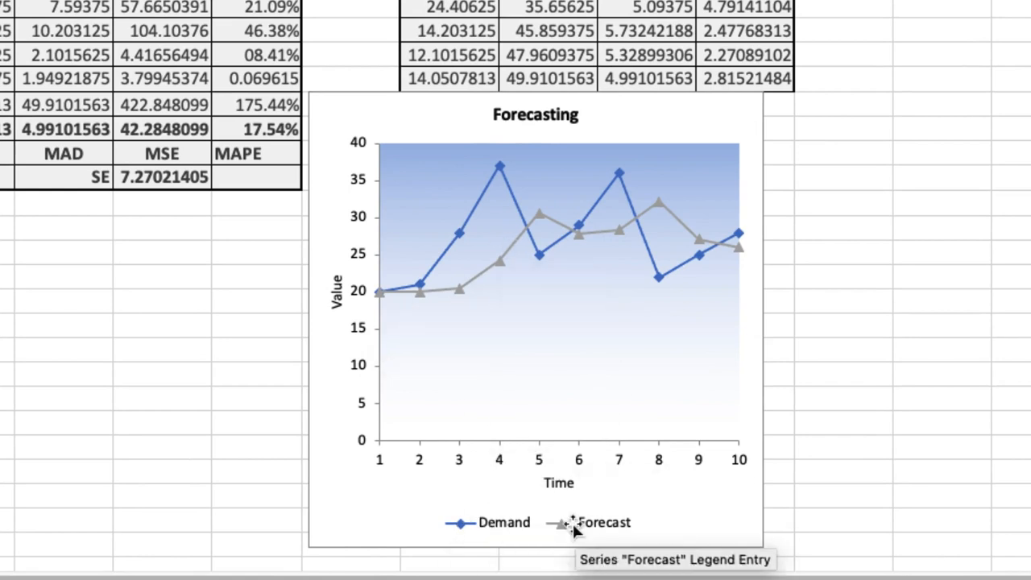
mouse_move(564, 528)
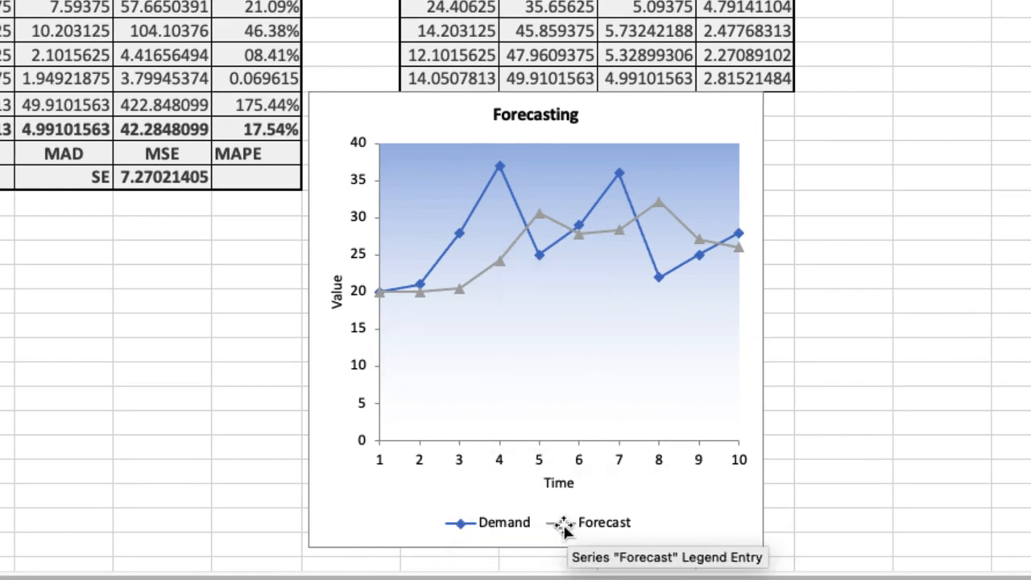
mouse_move(564, 110)
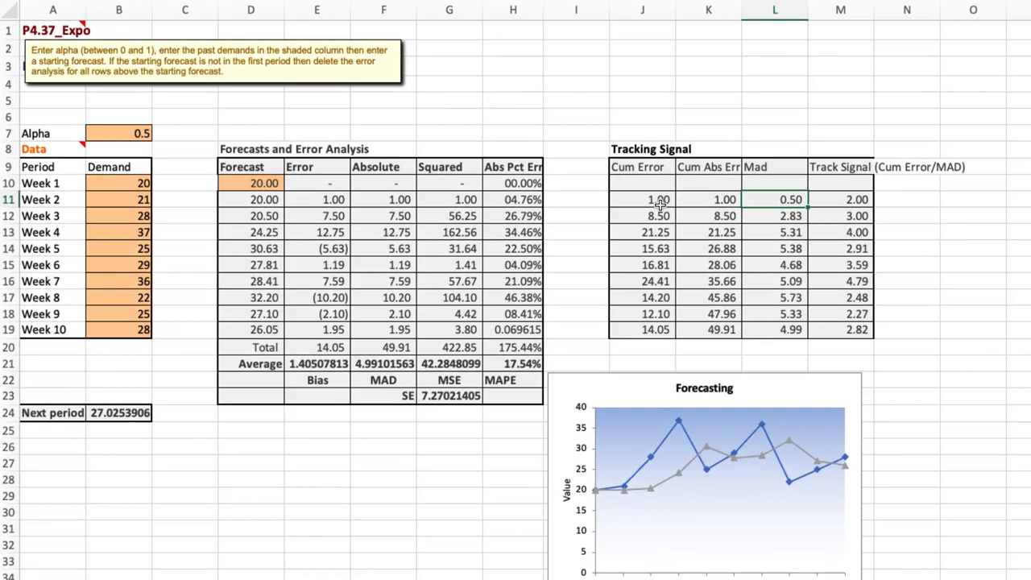
mouse_move(632, 200)
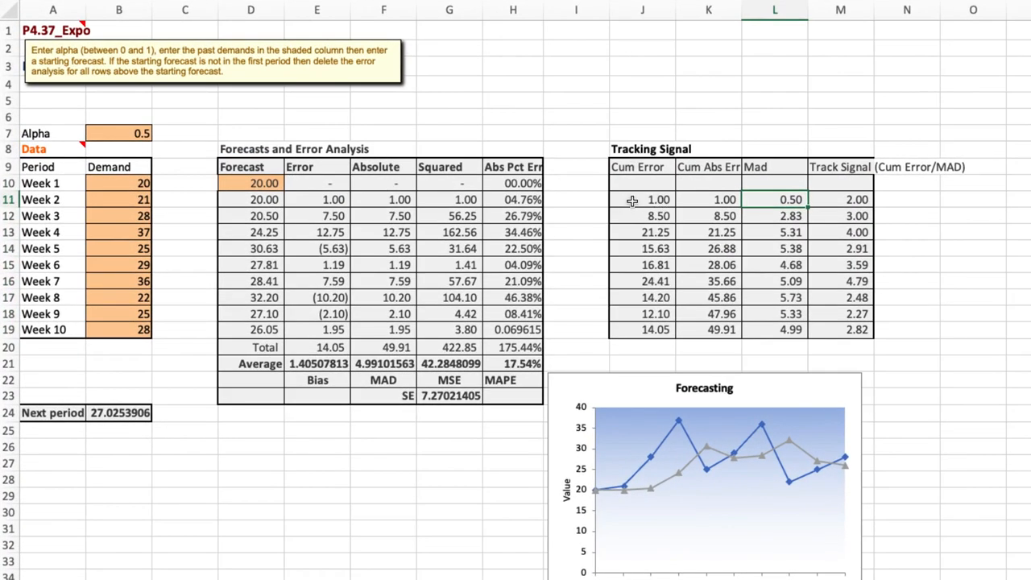
left_click(641, 184)
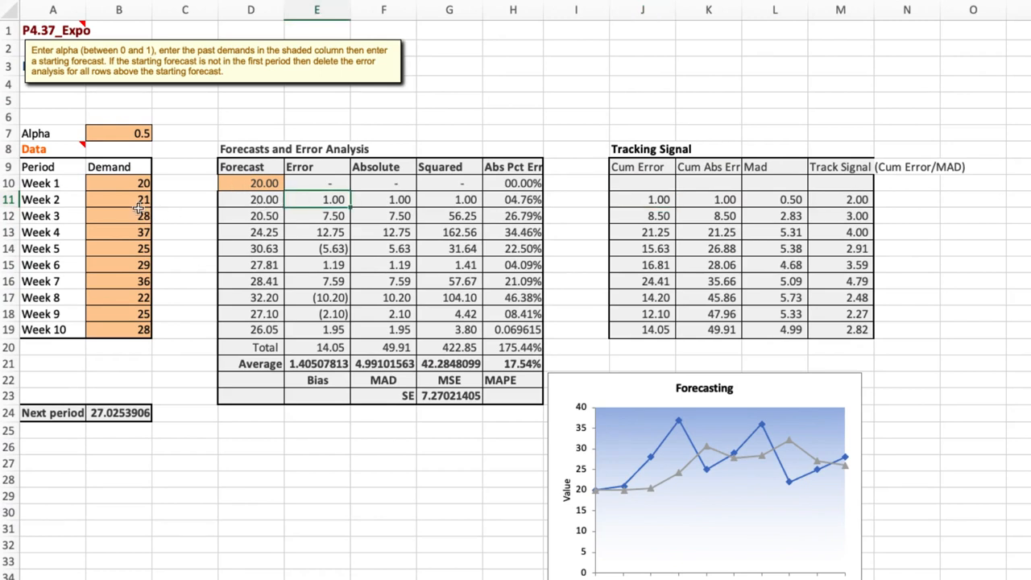
mouse_move(551, 206)
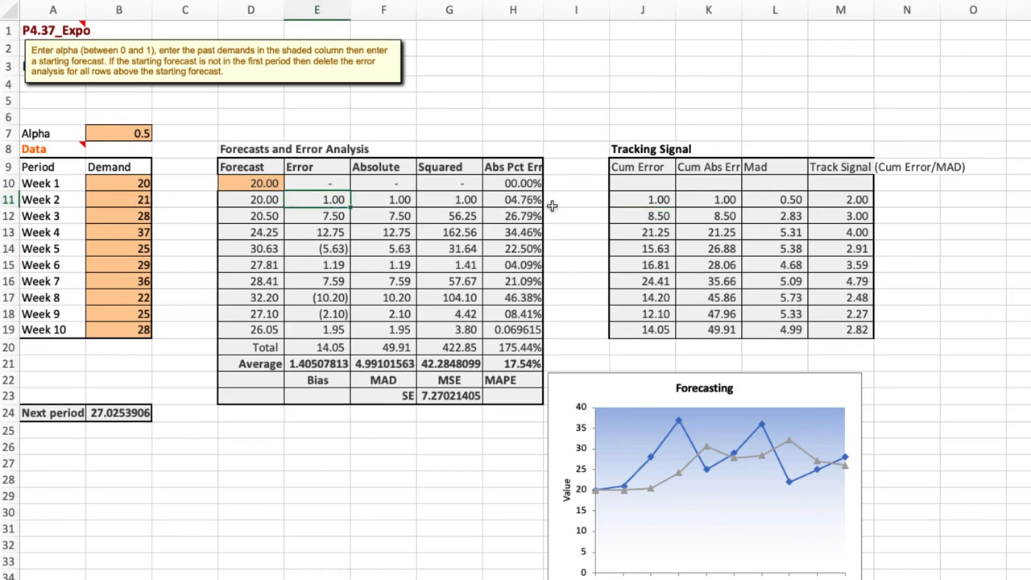
left_click(264, 183)
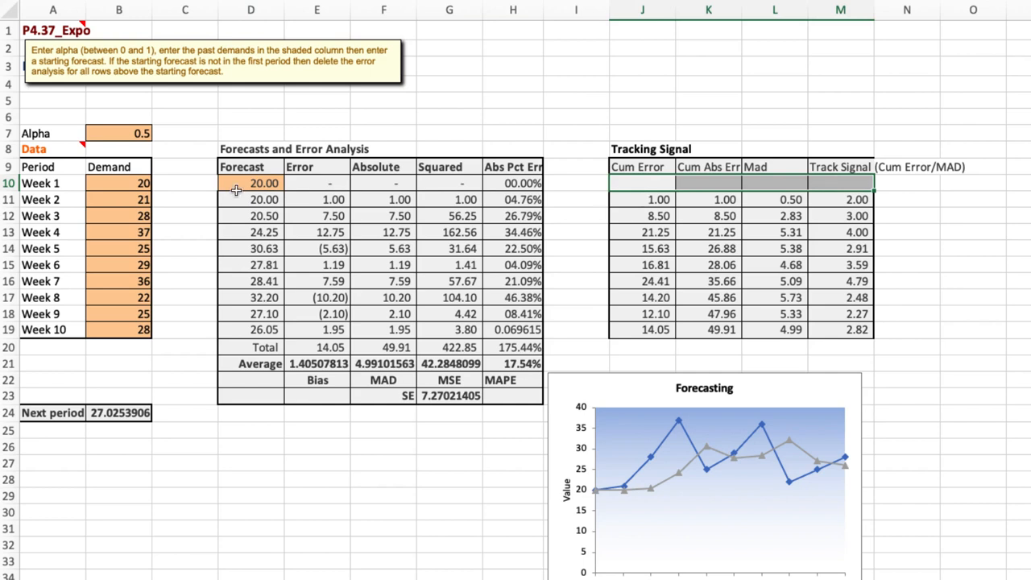
left_click(119, 199)
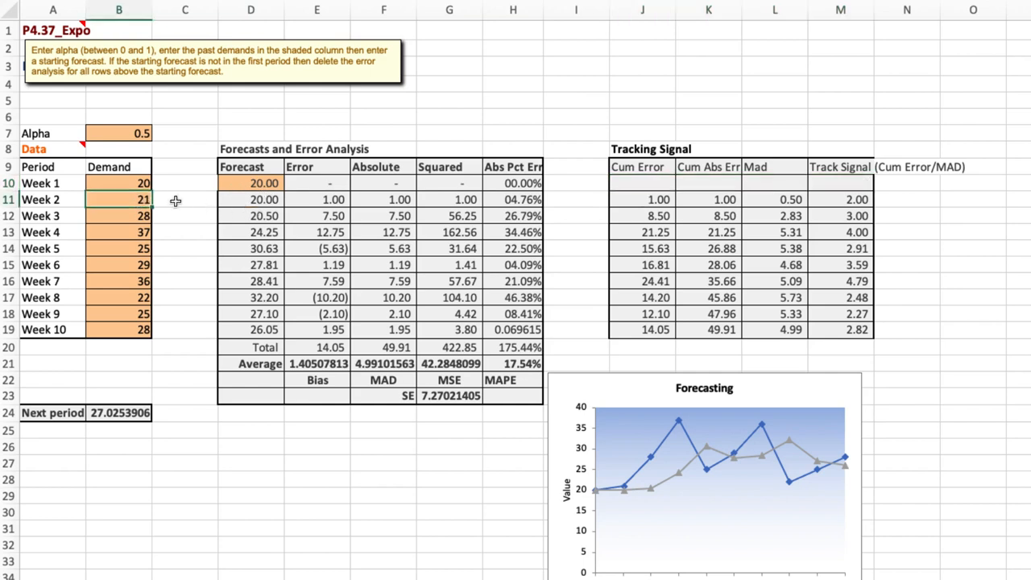
left_click(252, 200)
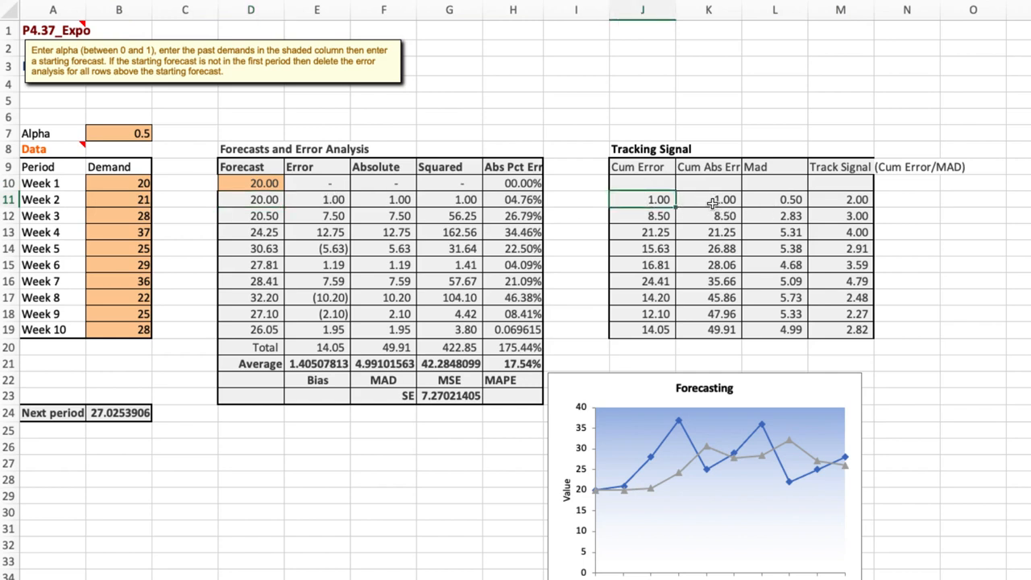
left_click(710, 200)
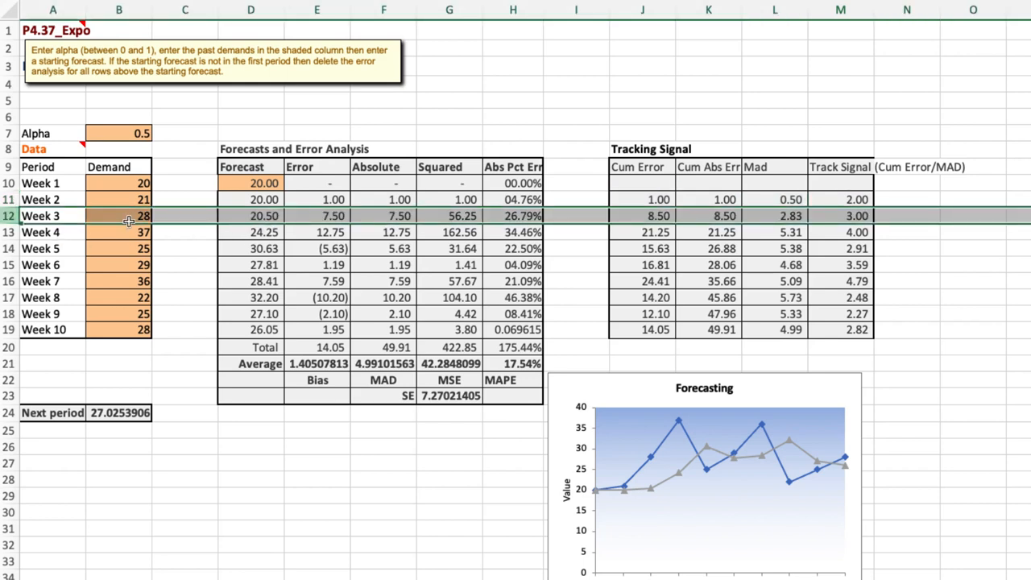
mouse_move(261, 217)
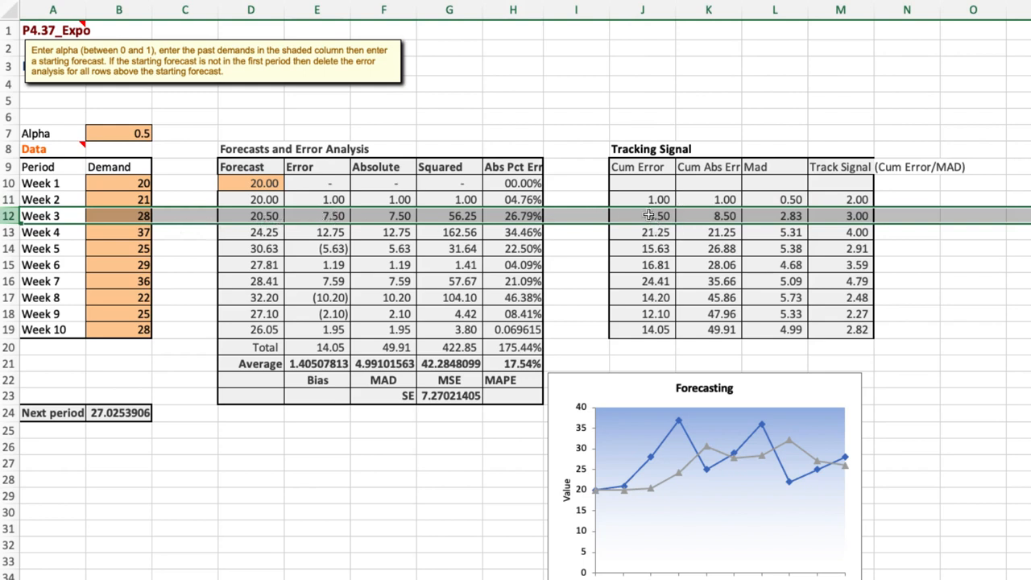
mouse_move(638, 200)
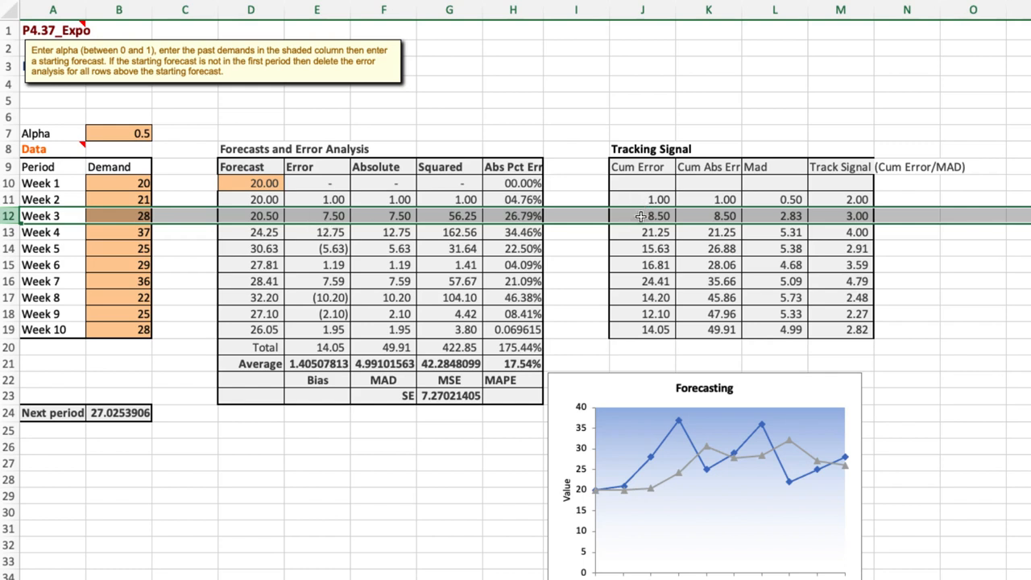
mouse_move(735, 220)
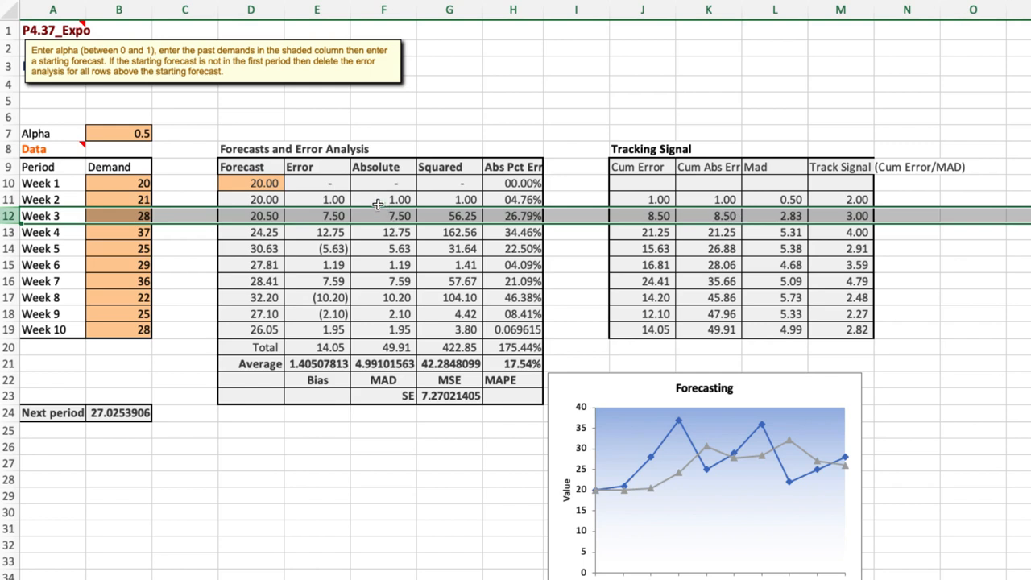
mouse_move(712, 223)
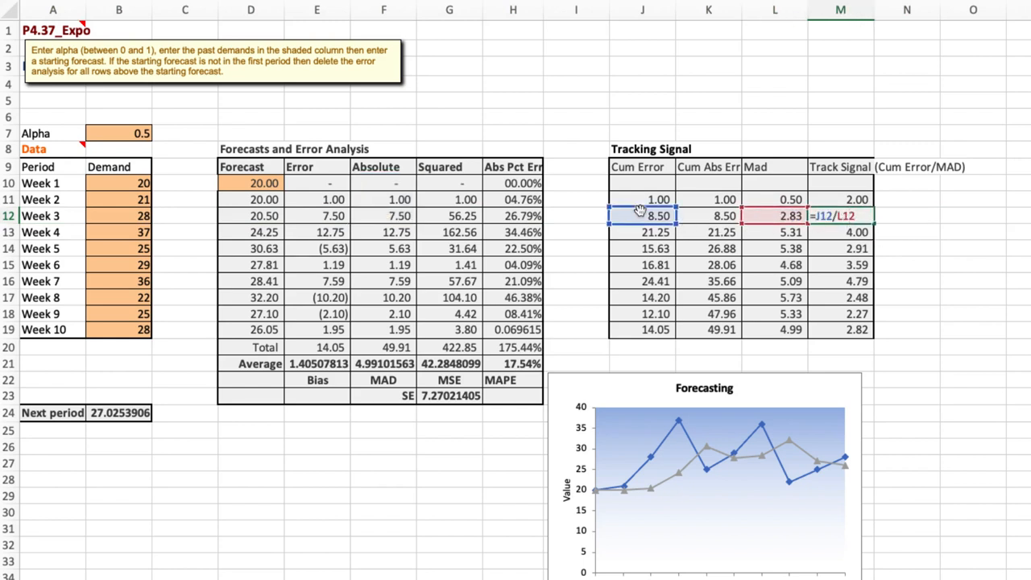
mouse_move(771, 223)
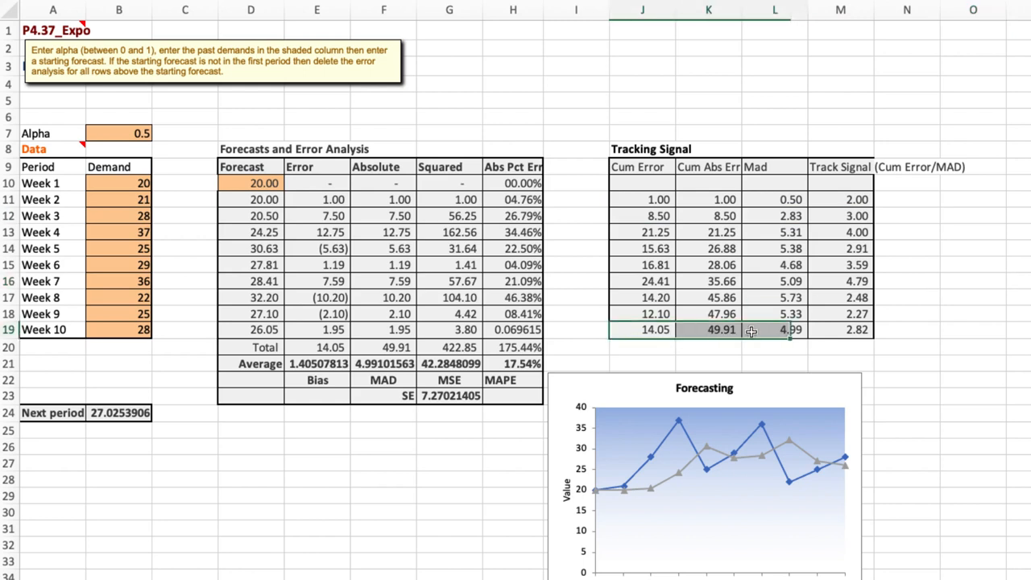
Shade the total error, MAD and week-10 cumulative tracking cells yellow
left_click(917, 281)
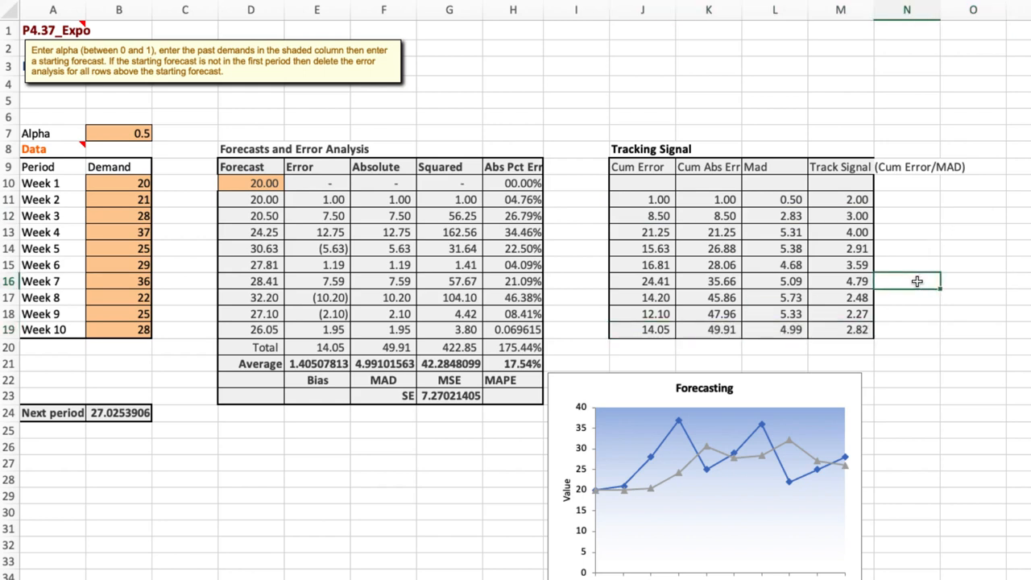
mouse_move(829, 206)
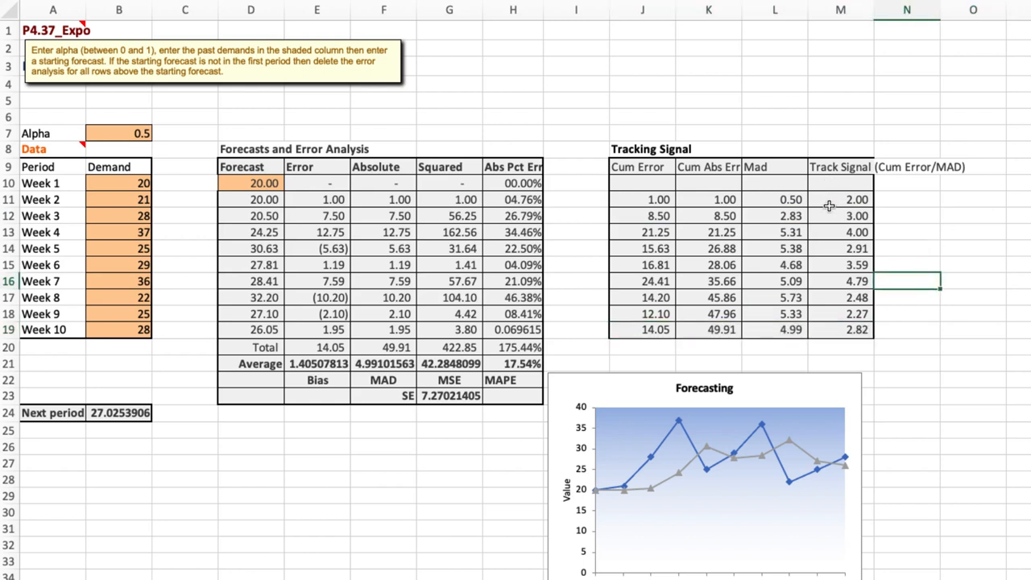
mouse_move(648, 329)
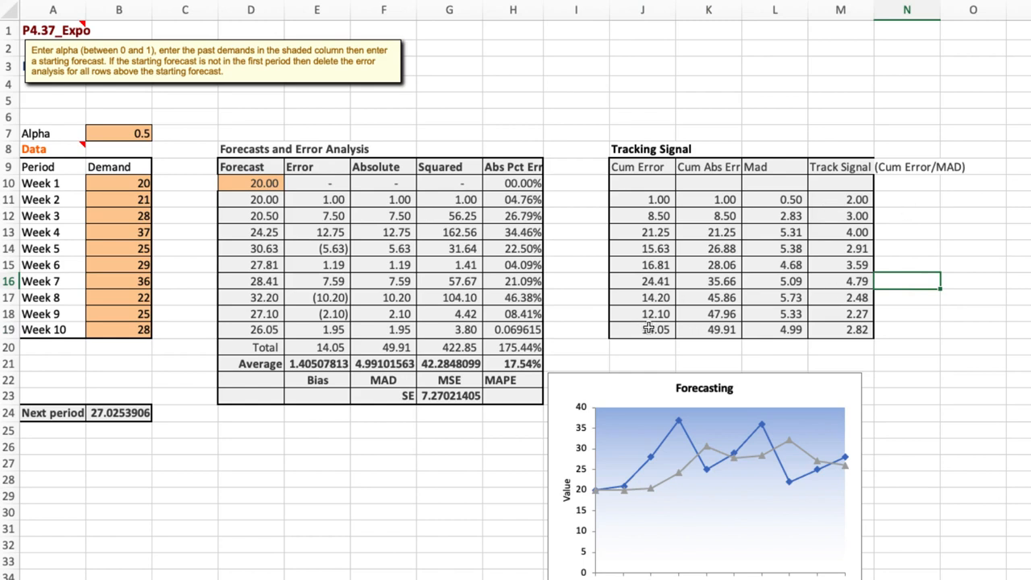
left_click(642, 329)
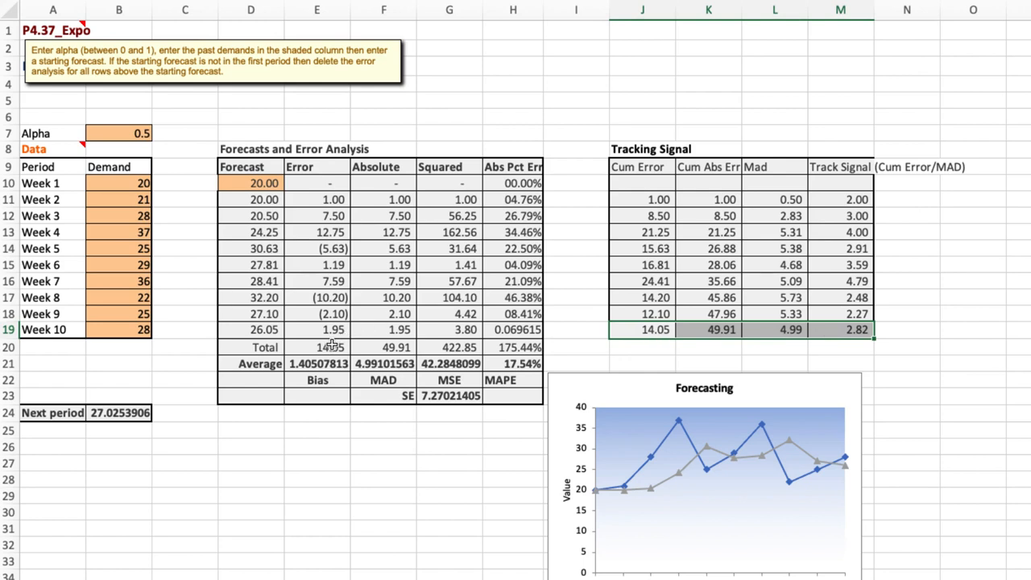
left_click(642, 329)
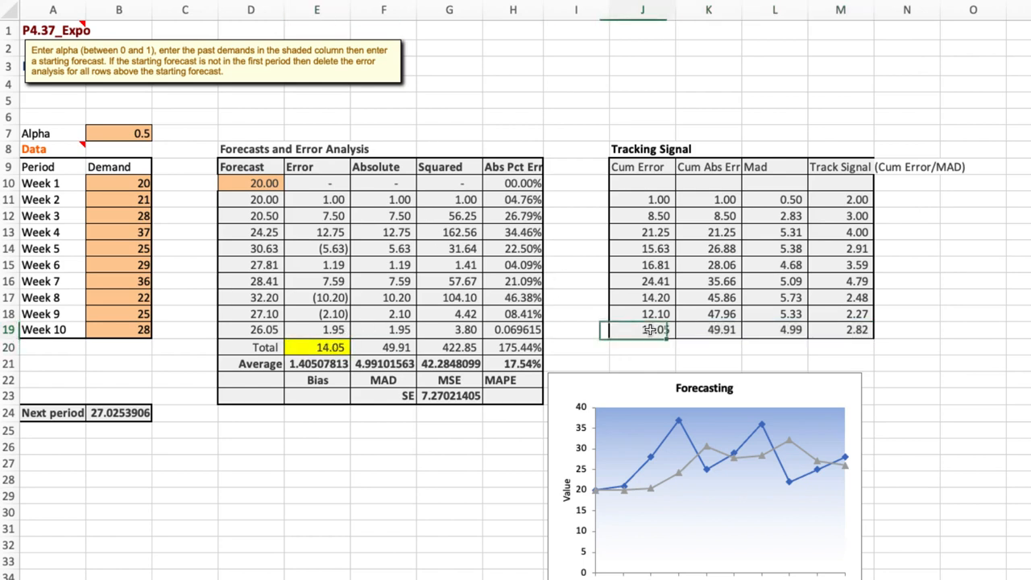
left_click(642, 329)
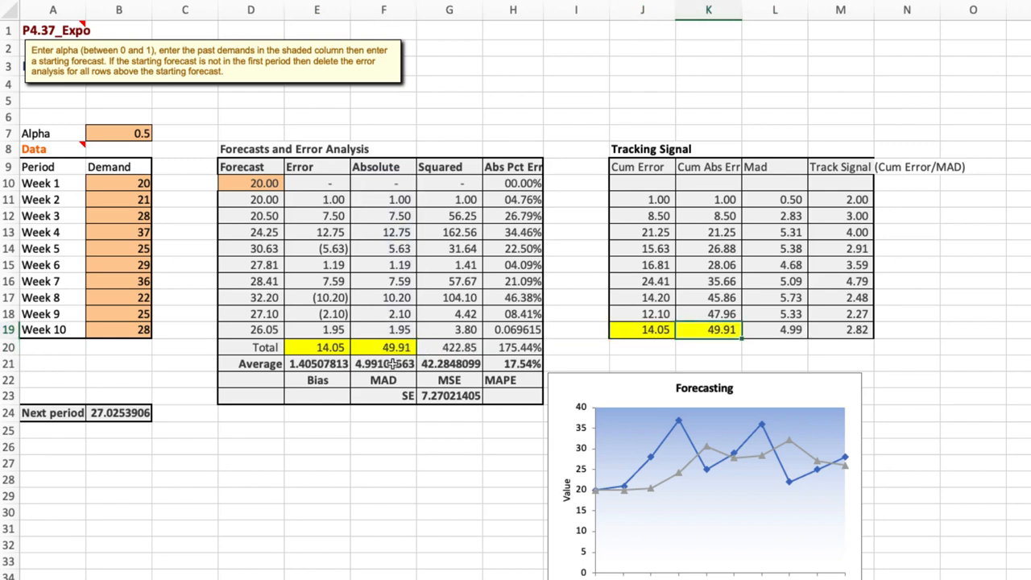
left_click(384, 364)
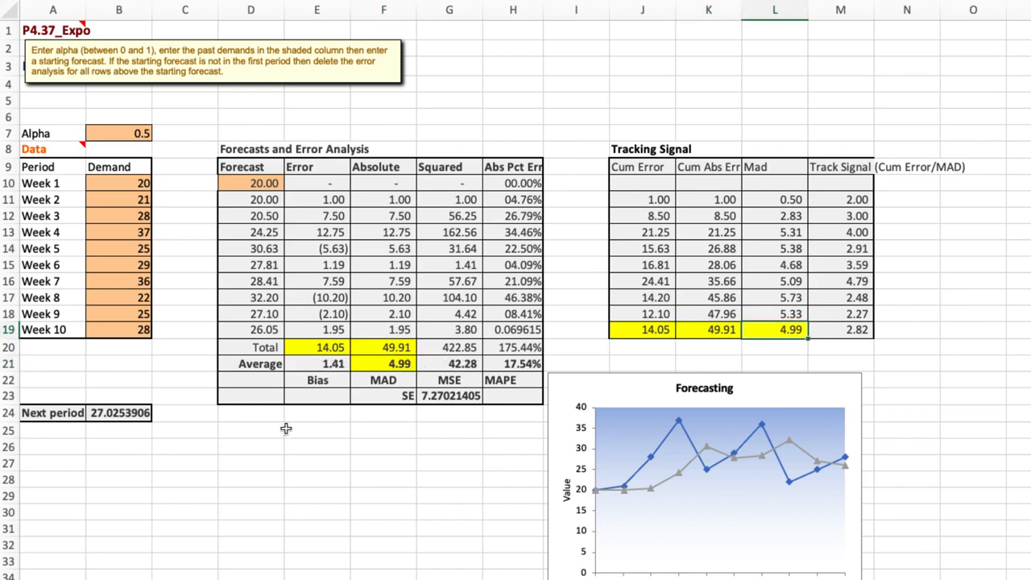
Add a Week 10 tracking signal row computing =E20/F21 as 2.82 with two decimals
type("Week t")
left_click(384, 430)
type("=")
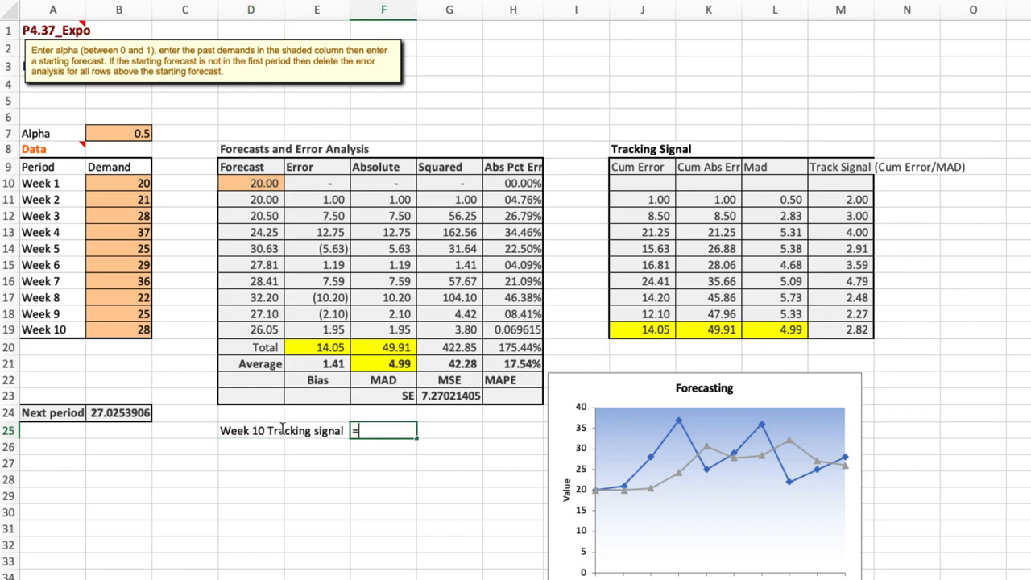
type("E20/F21")
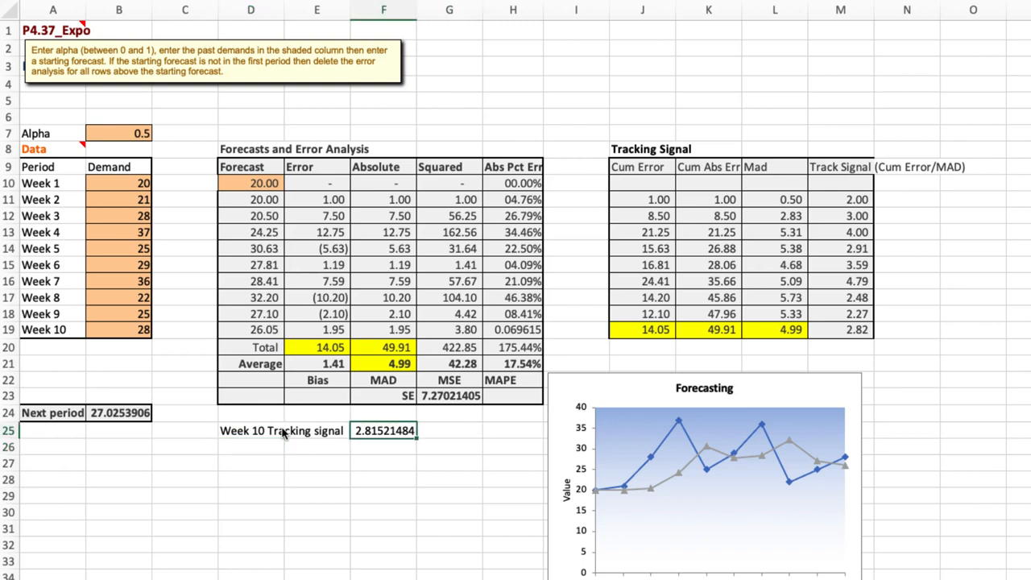
mouse_move(423, 429)
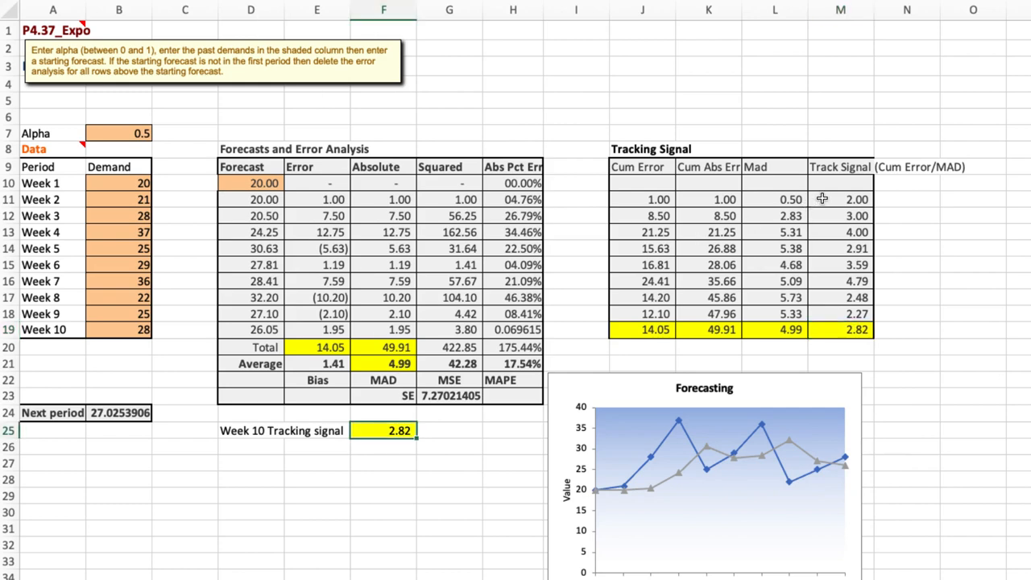
Insert a 2-D line chart of the Track Signal column, with TS Min 2.00 and TS Max 4.79 below
left_click(841, 200)
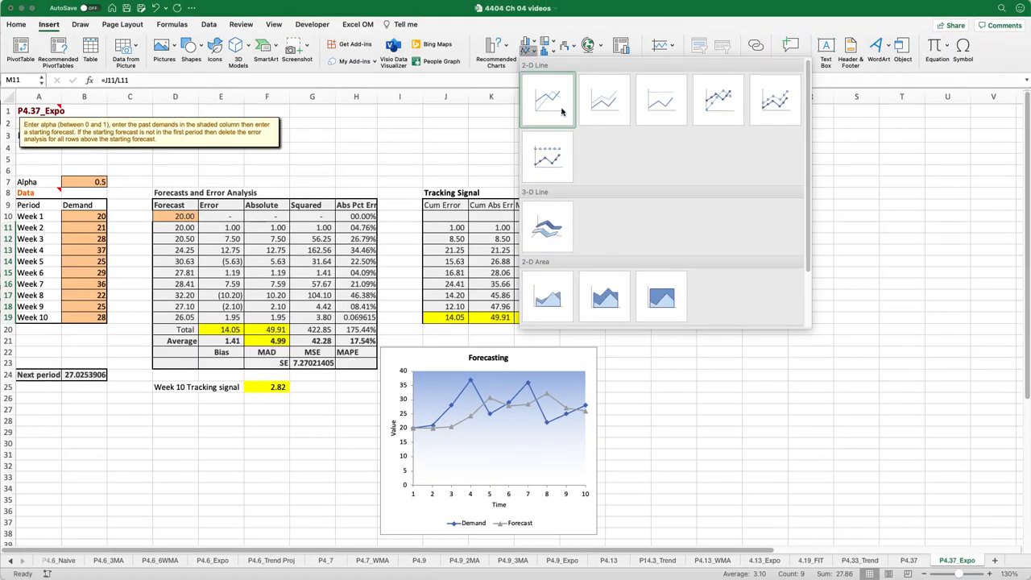
left_click(548, 100)
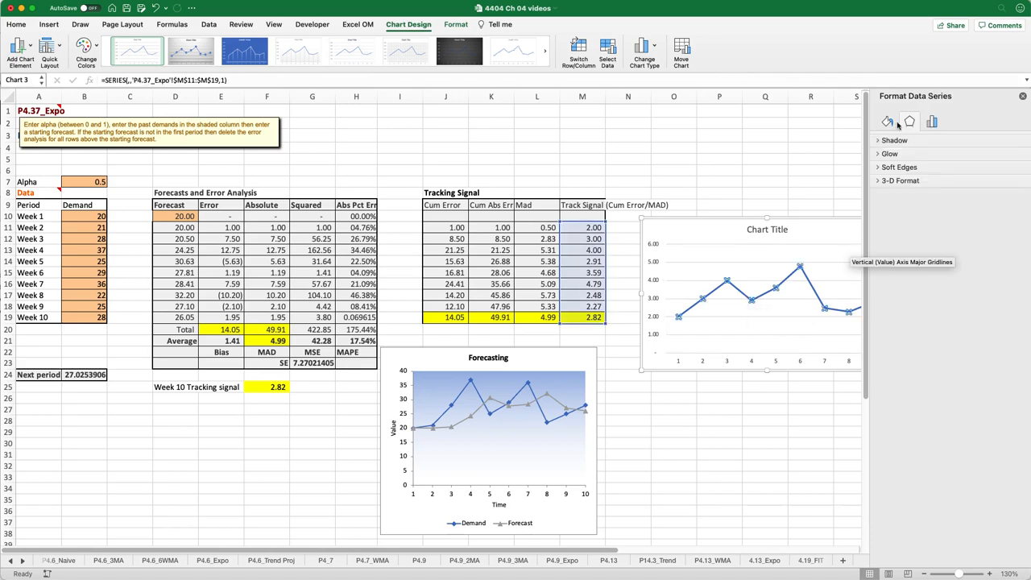
left_click(887, 121)
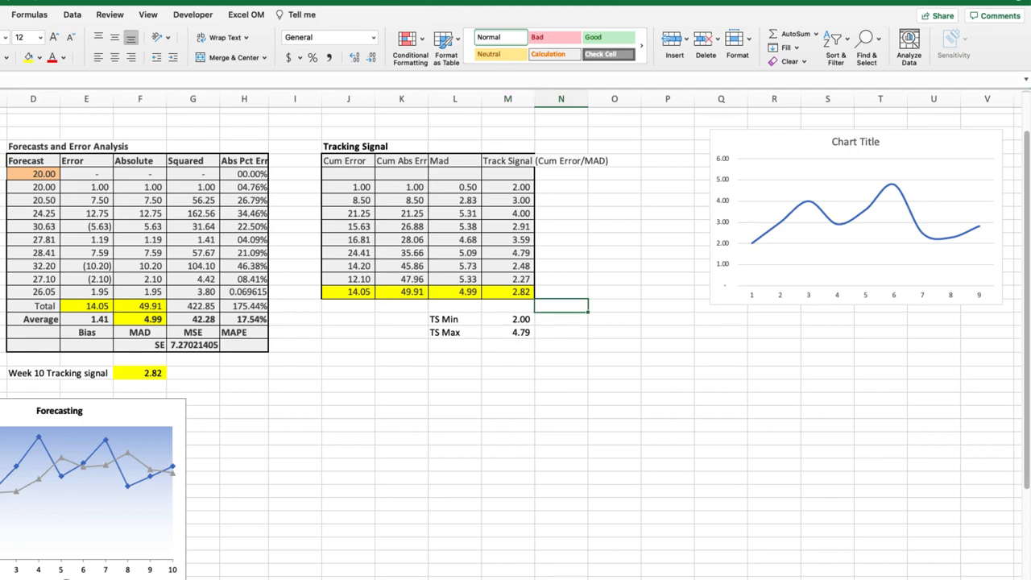
Add MAD/SD headings, SD values 1.60 and 3.83 via =M27*0.8, and the note 1 MAD = 0.8 SD
type("MAD")
type("SD")
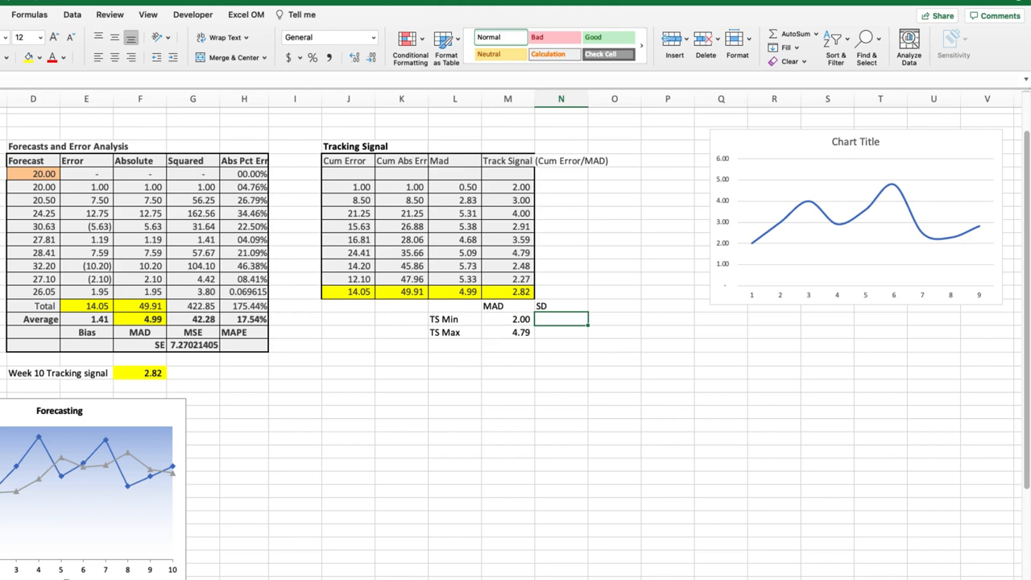
type("1 MAD = 0.8 SD")
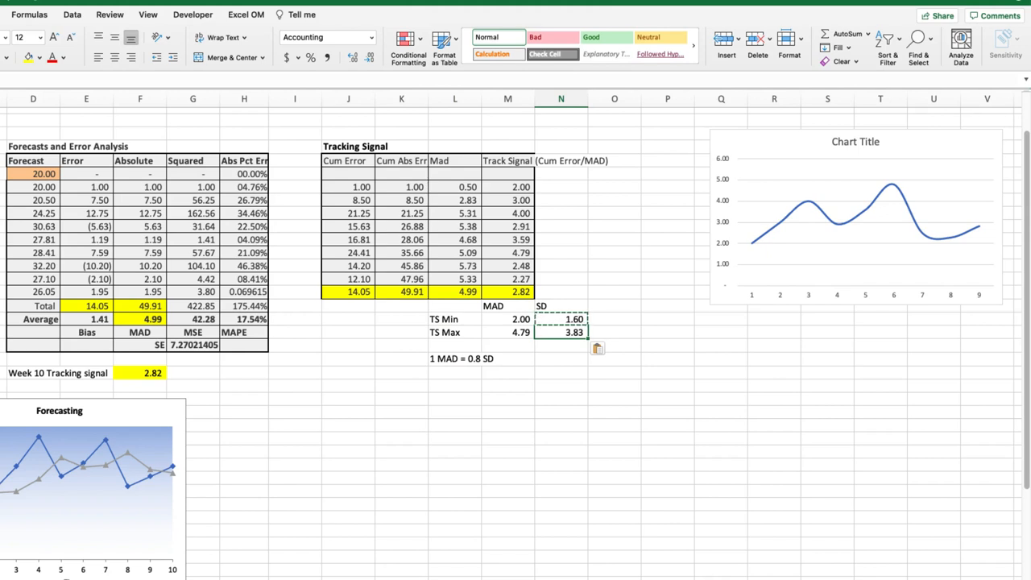
left_click(508, 319)
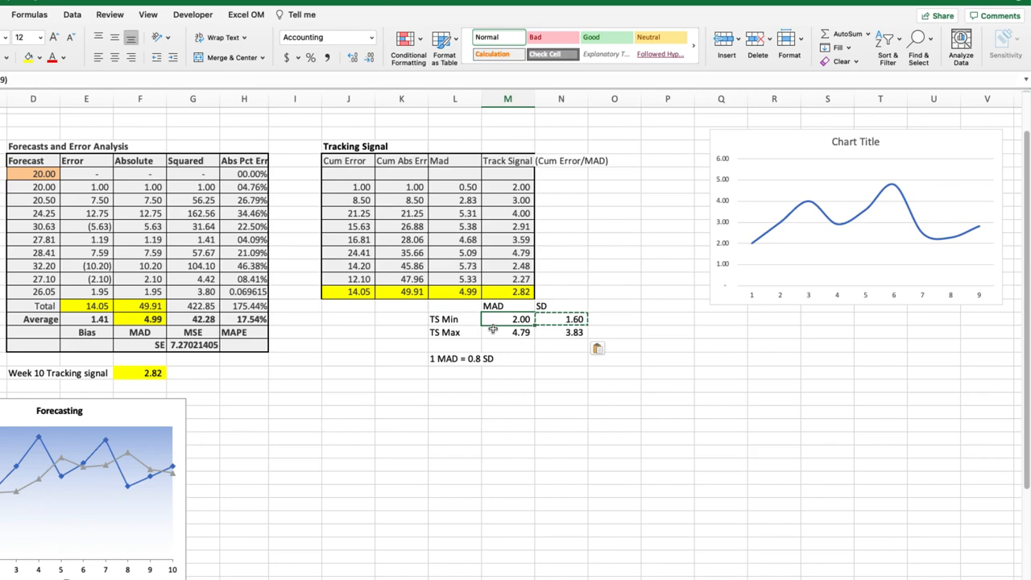
mouse_move(552, 332)
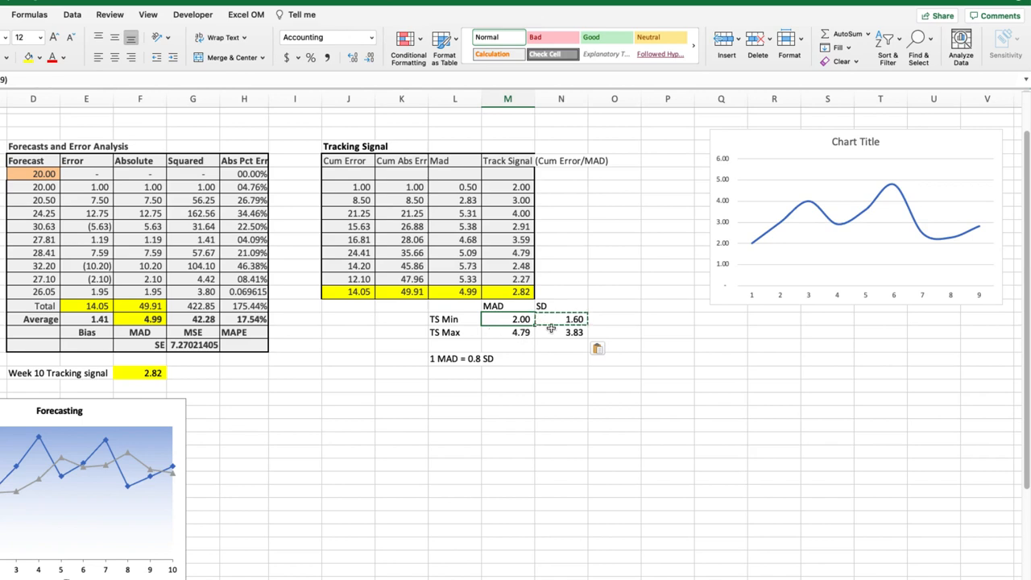
left_click(573, 319)
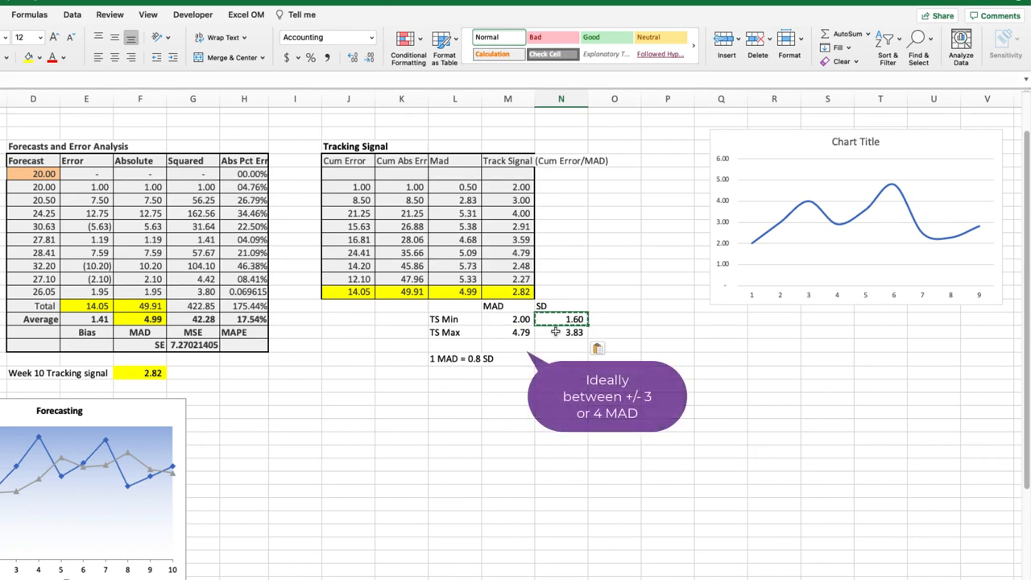
left_click(561, 347)
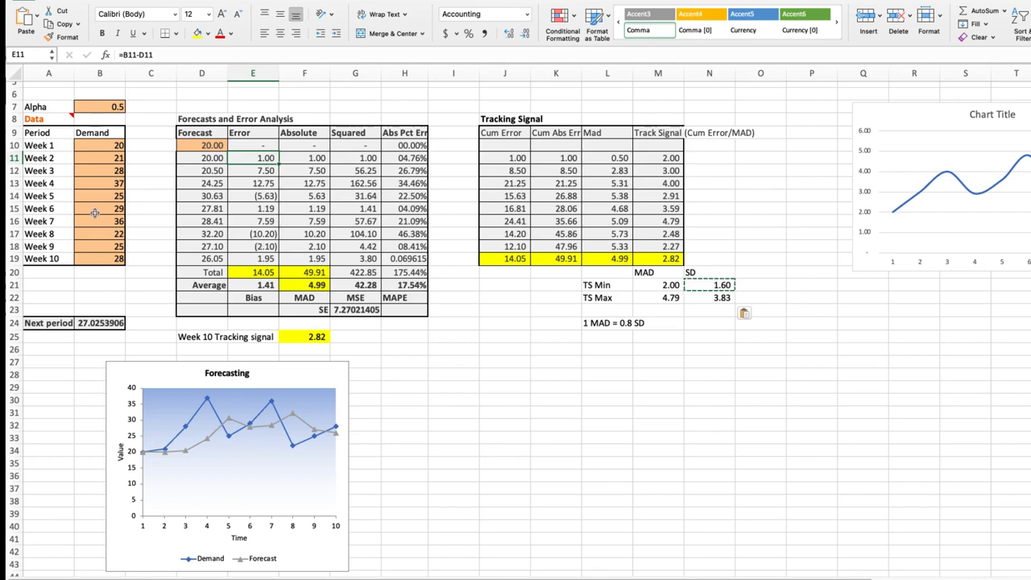
mouse_move(206, 455)
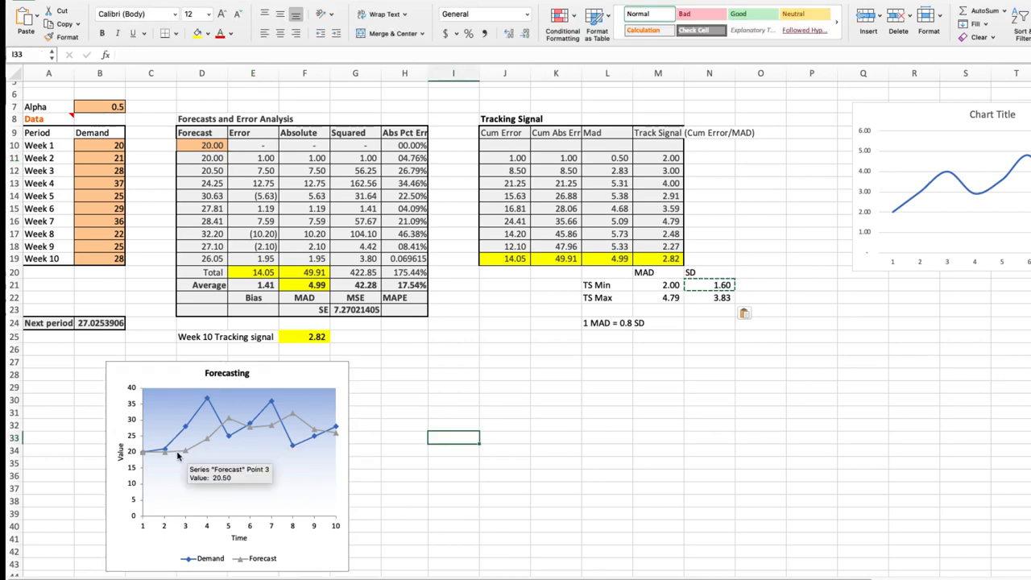
mouse_move(220, 448)
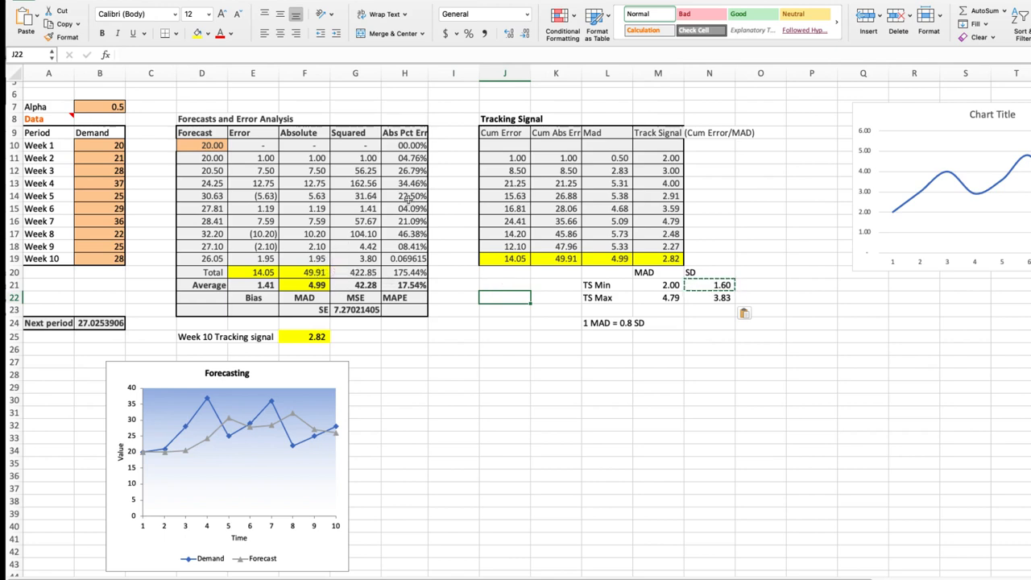
left_click(405, 284)
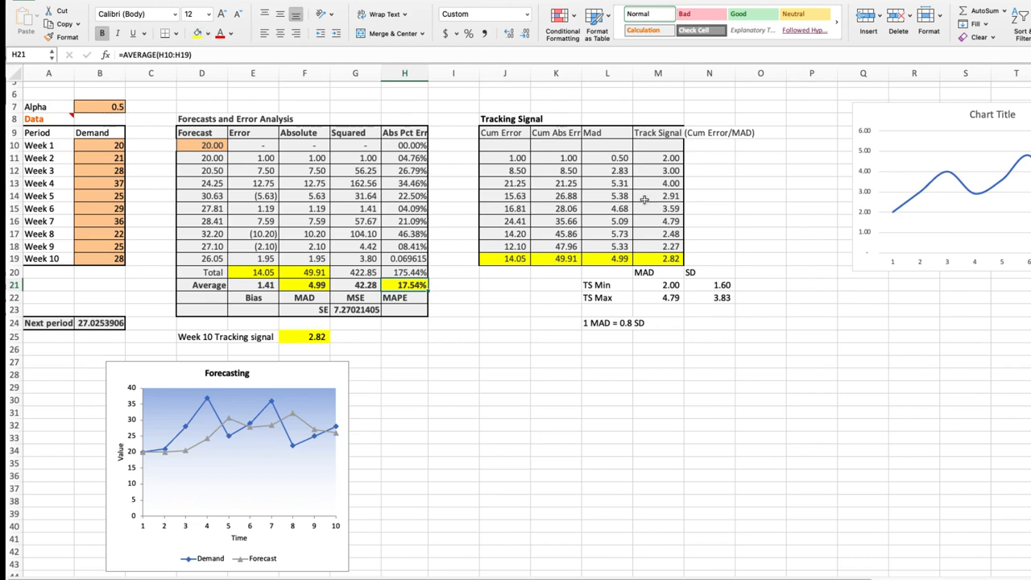
mouse_move(696, 290)
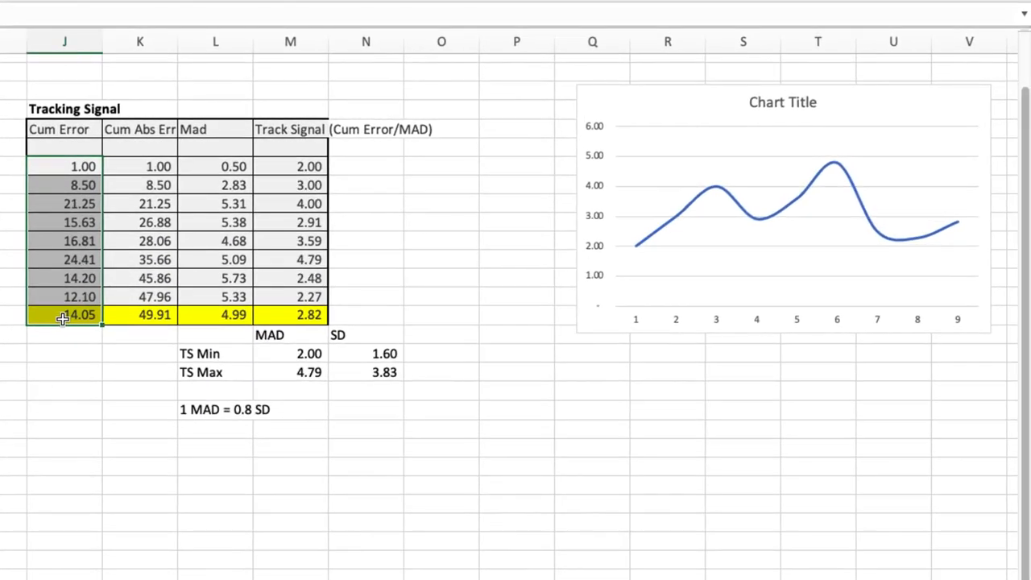
mouse_move(90, 314)
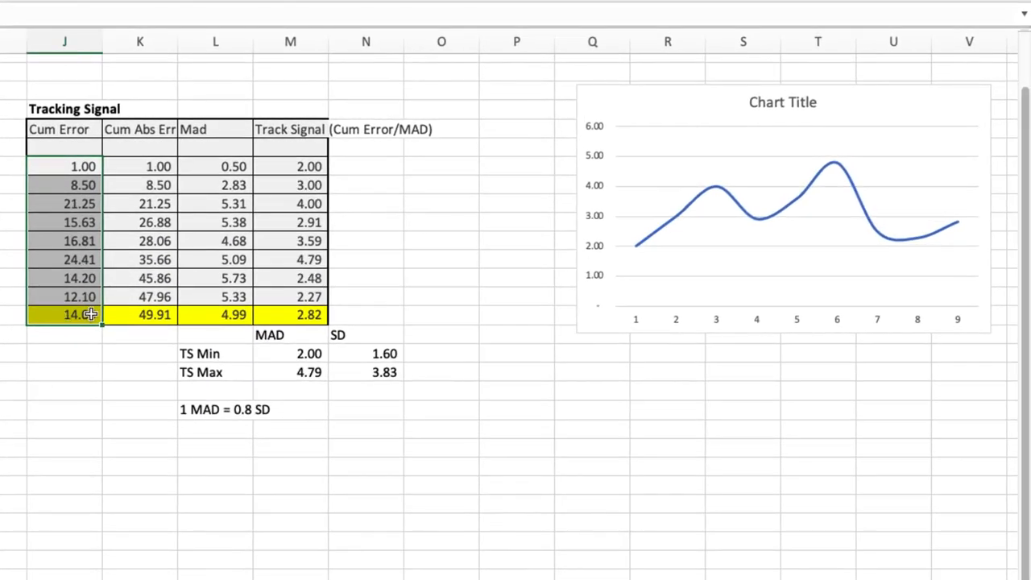
mouse_move(693, 304)
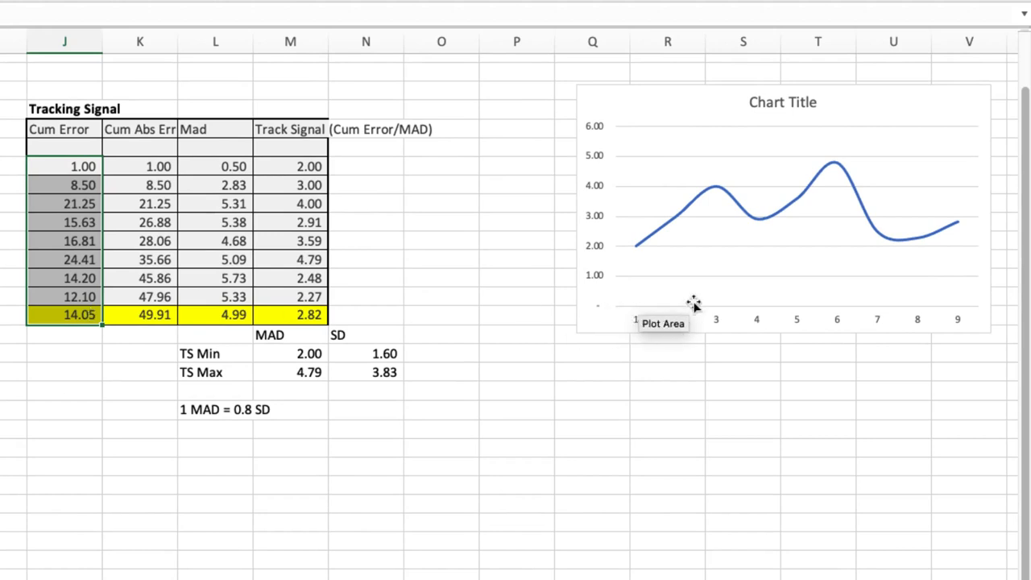
mouse_move(615, 311)
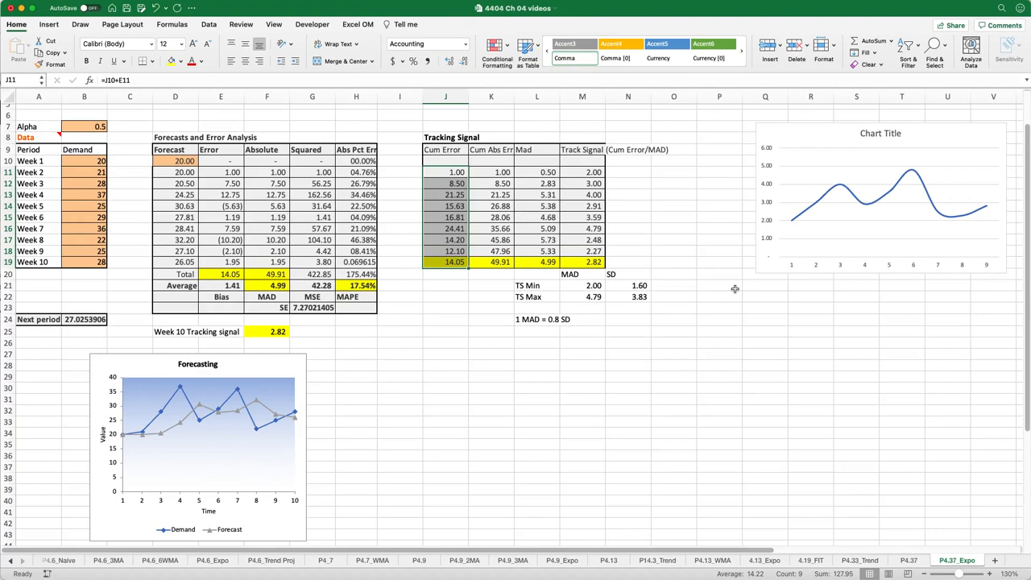
mouse_move(735, 290)
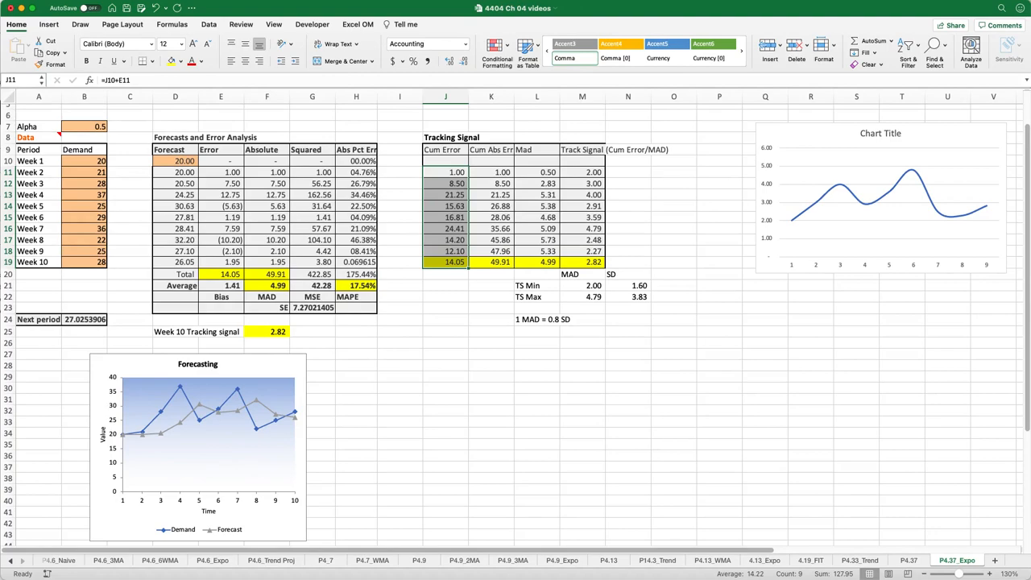